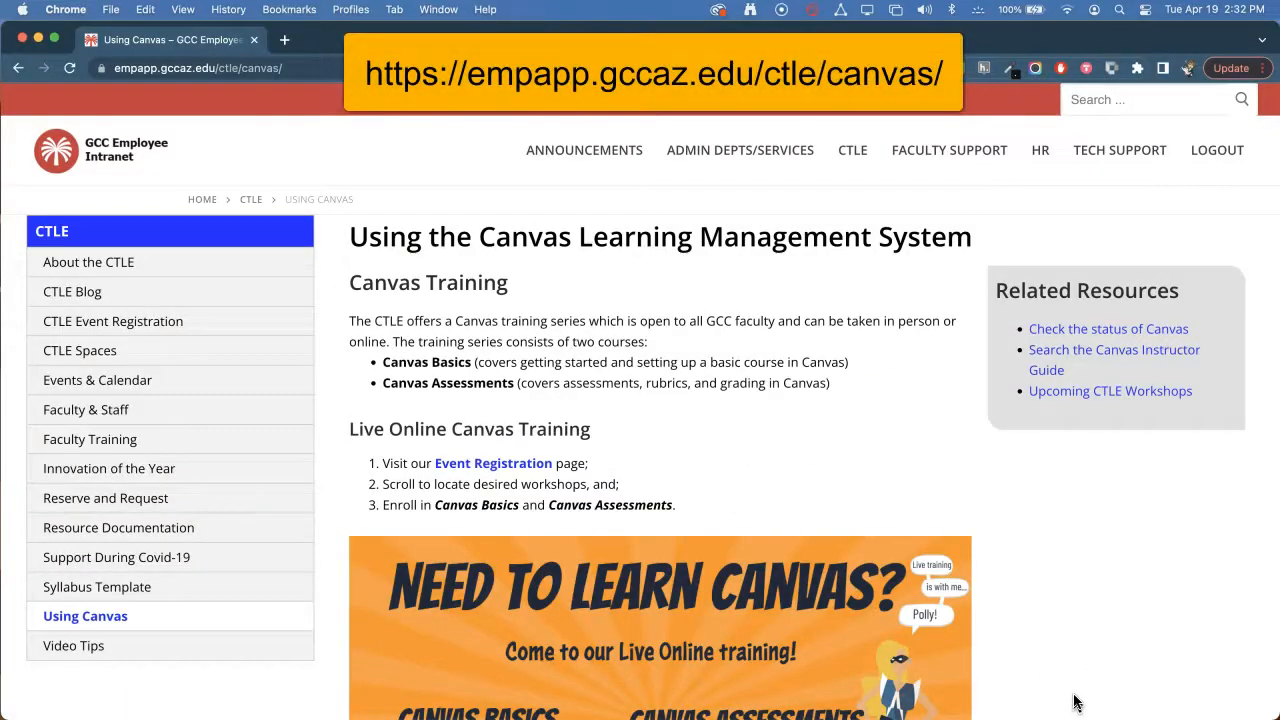
Begin a course content import with Canvas Course Export Package as the content type
scroll("down", 3)
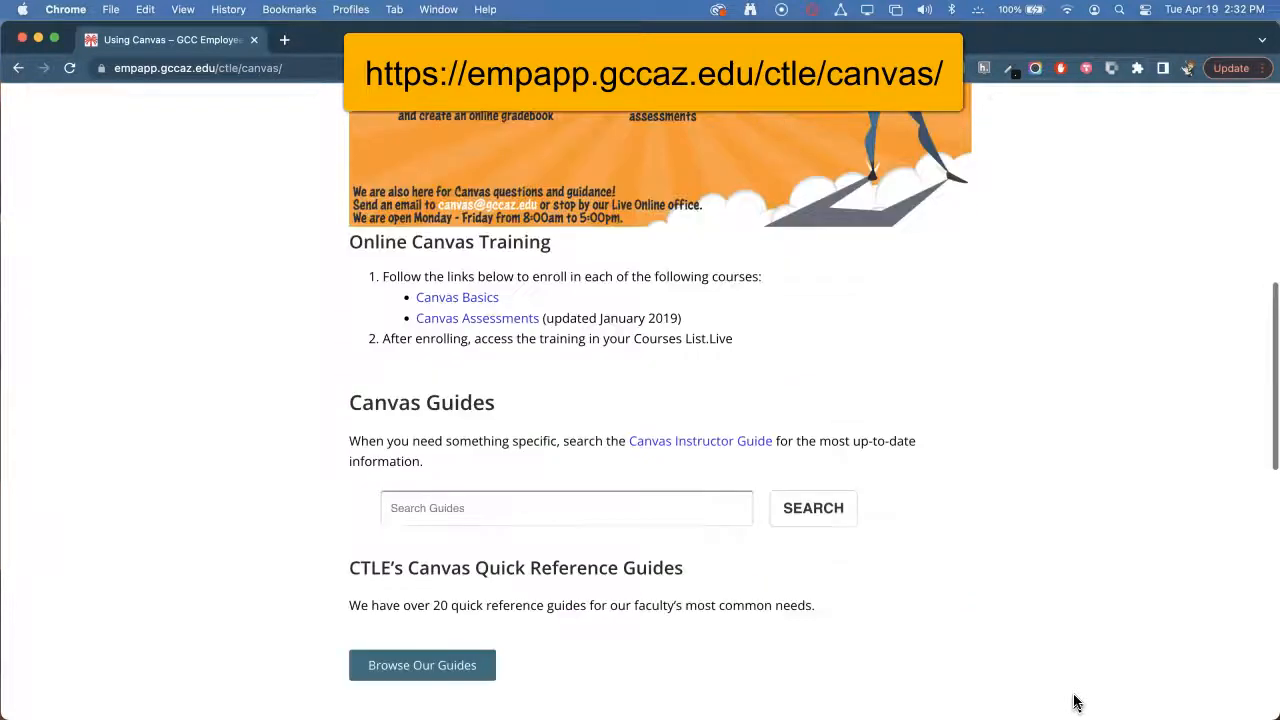
scroll("down", 3)
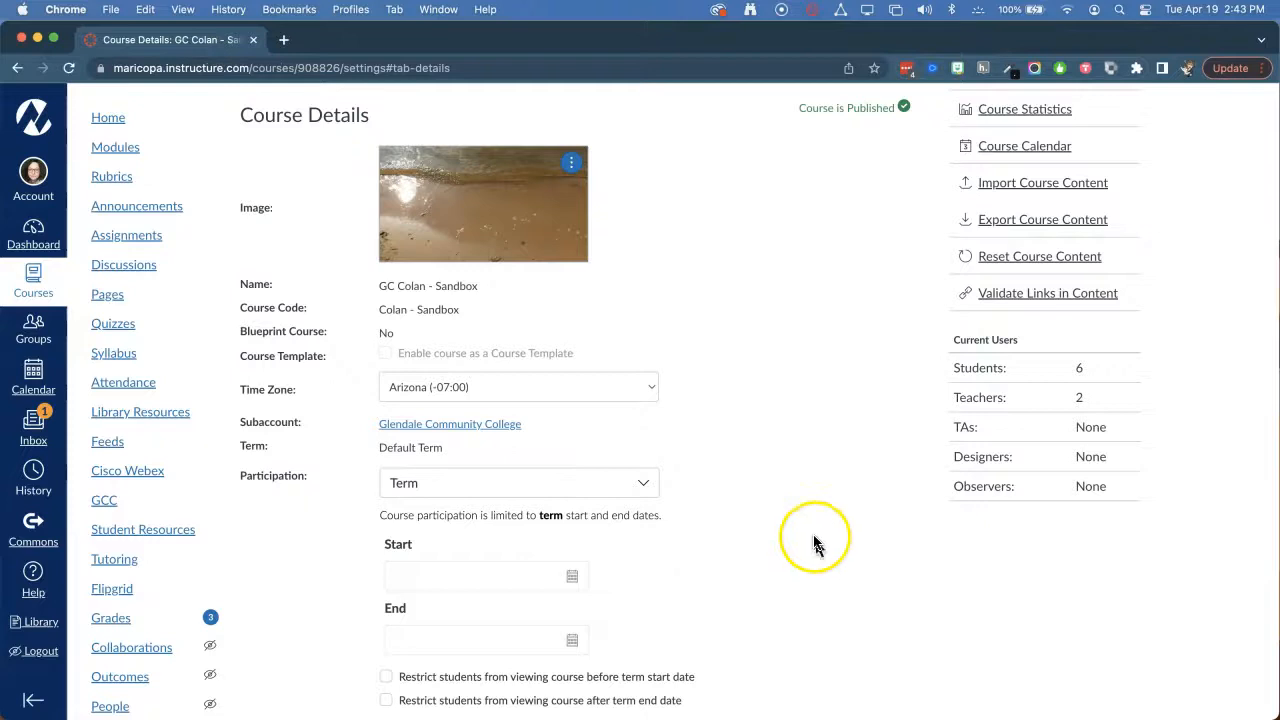
left_click(1044, 182)
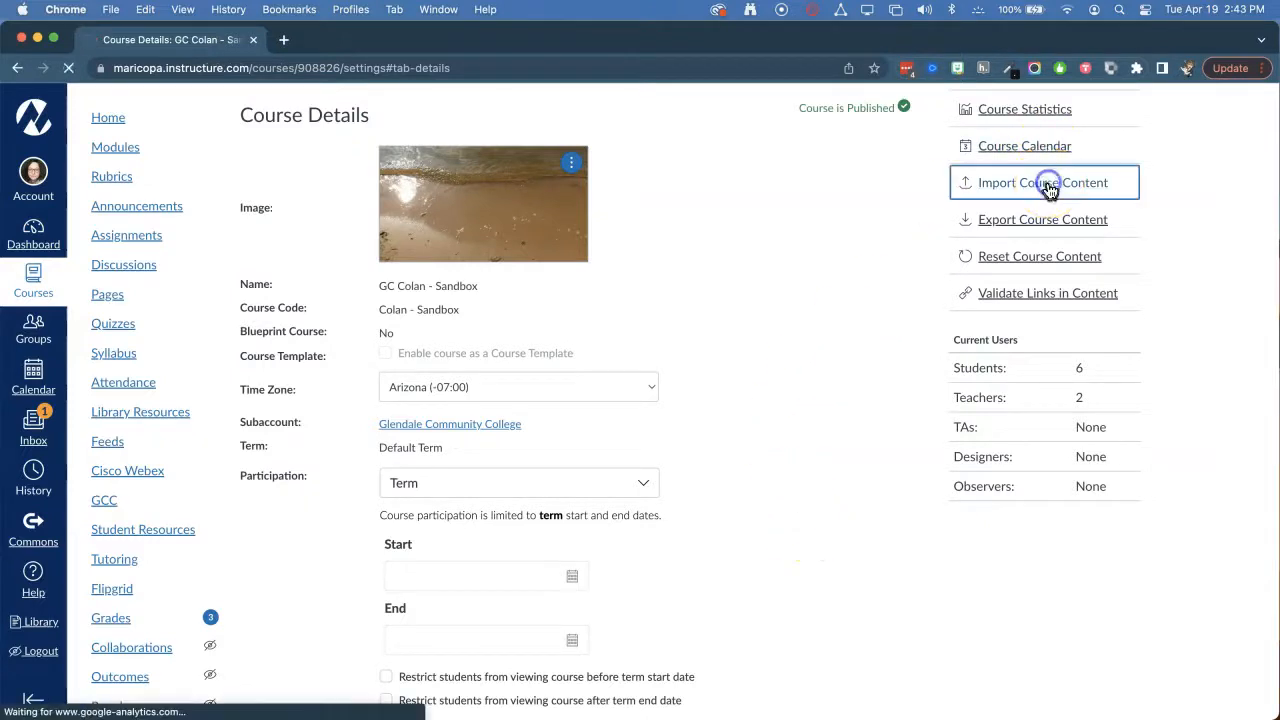
left_click(1044, 182)
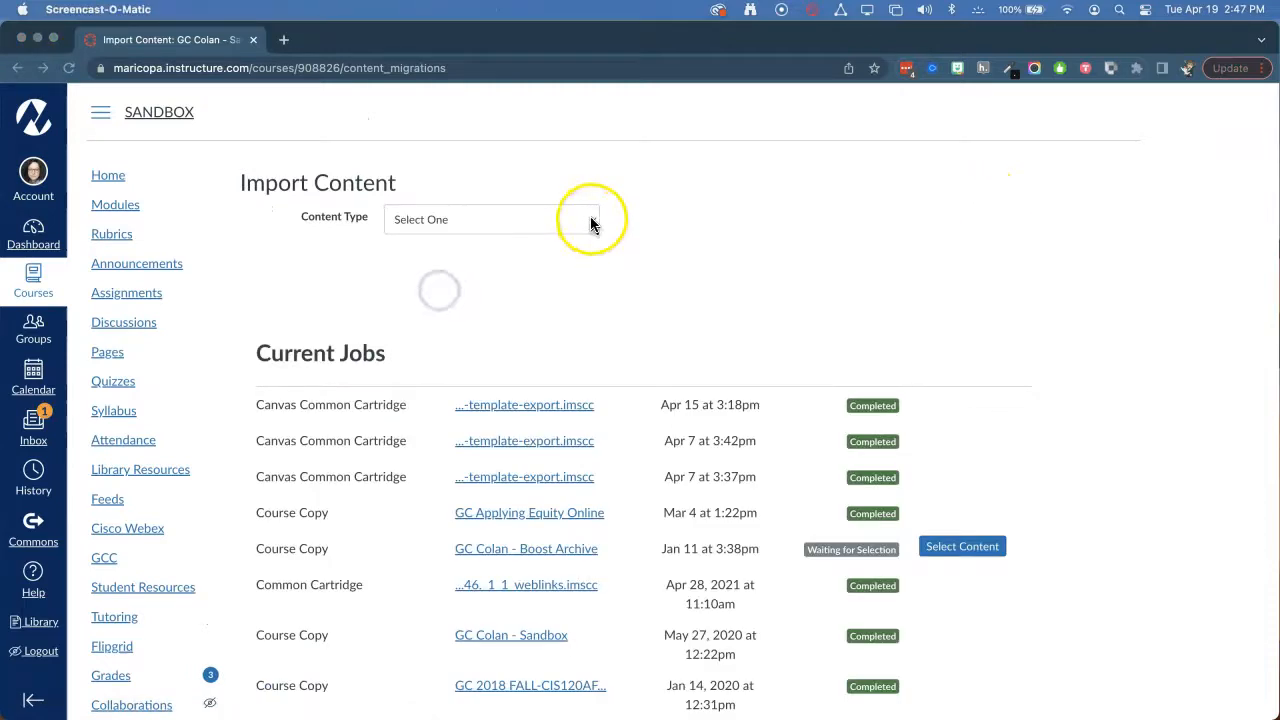
left_click(490, 218)
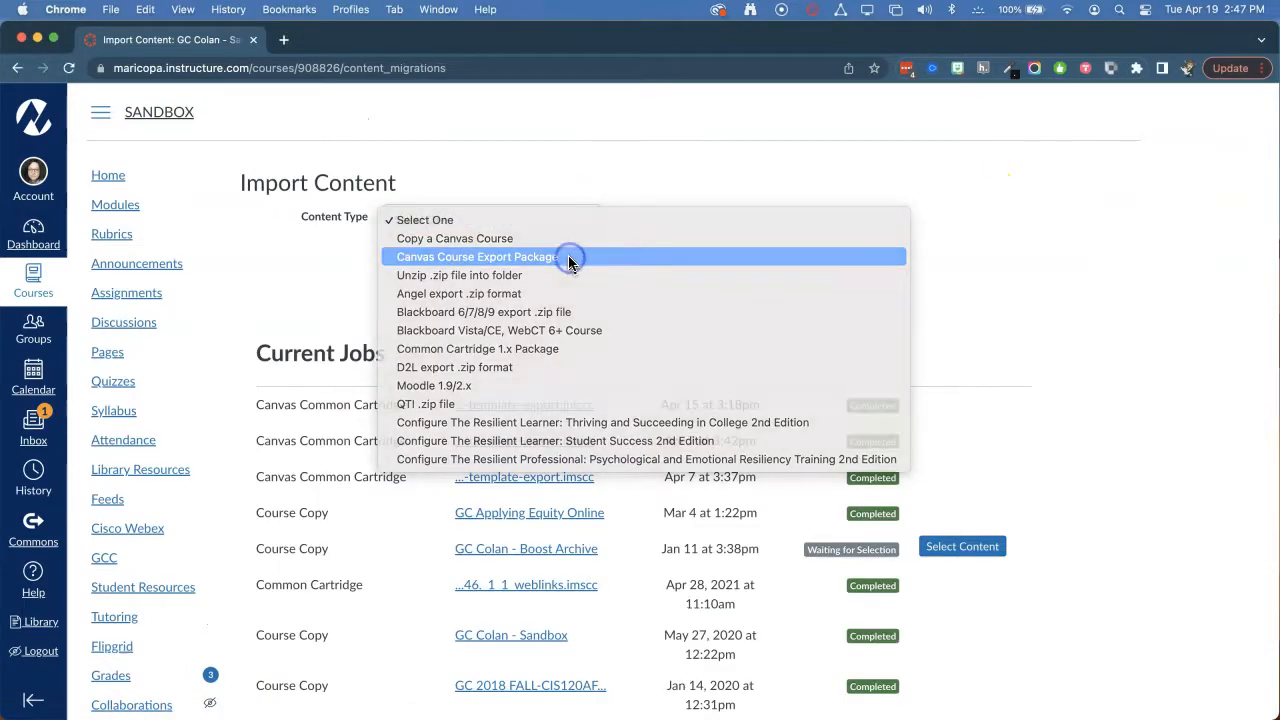
left_click(476, 256)
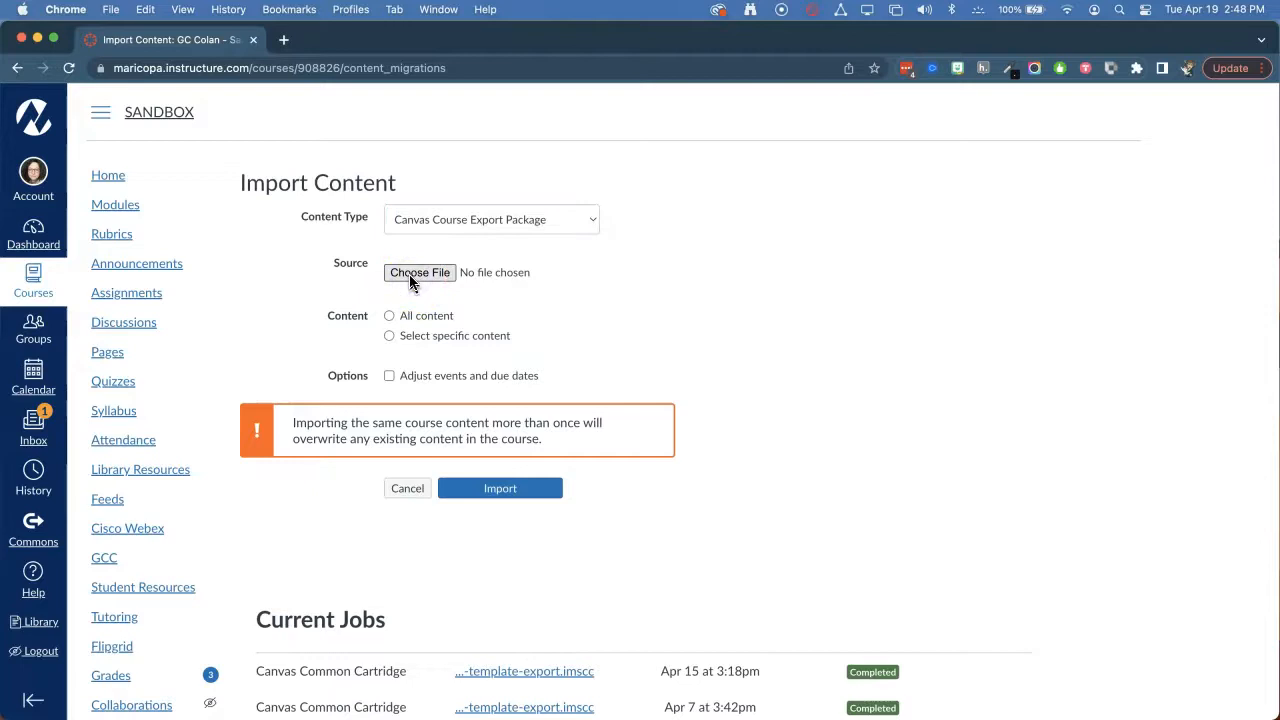
Upload gc-online-course-template-export.imscc, choose to select specific content, and start the import
left_click(420, 272)
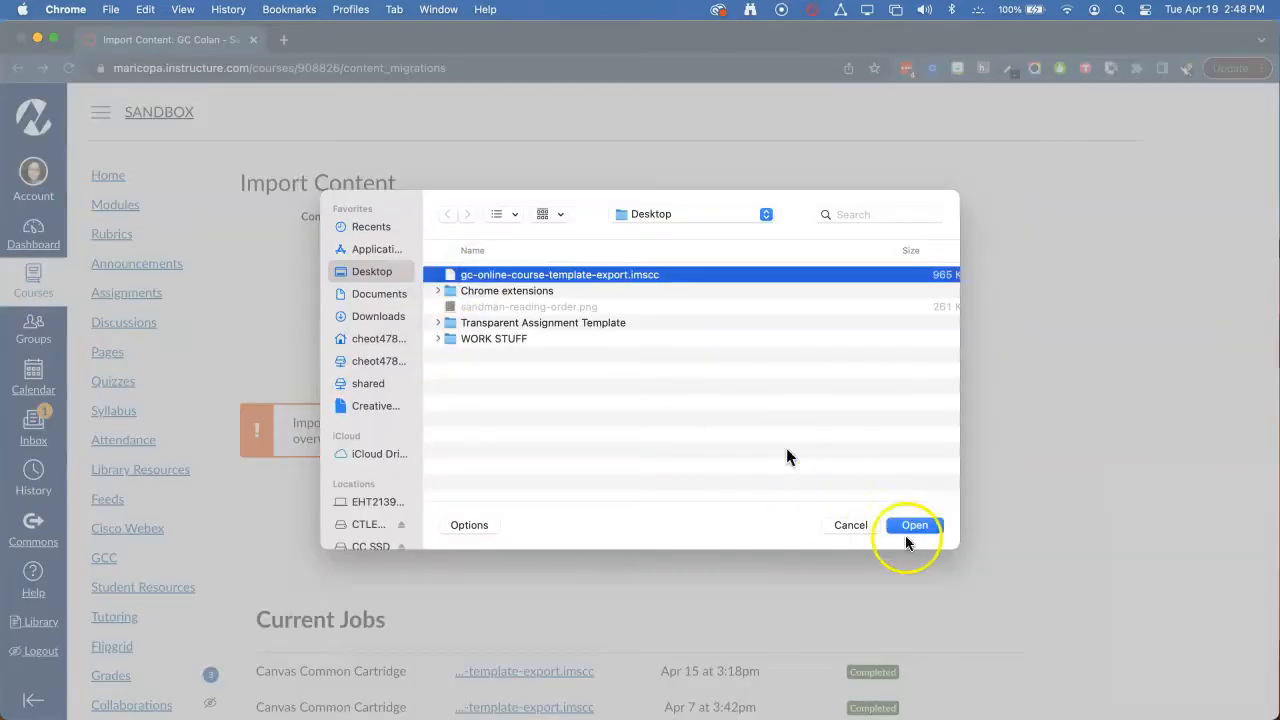
left_click(912, 524)
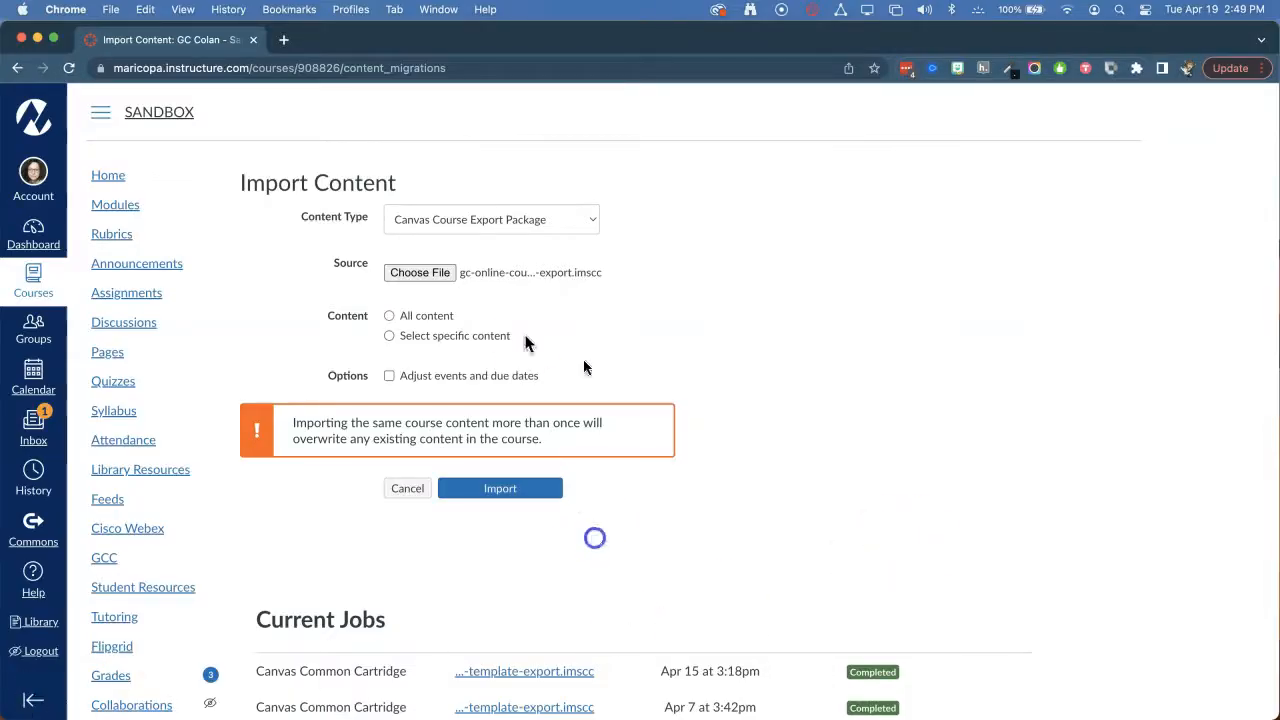
left_click(388, 336)
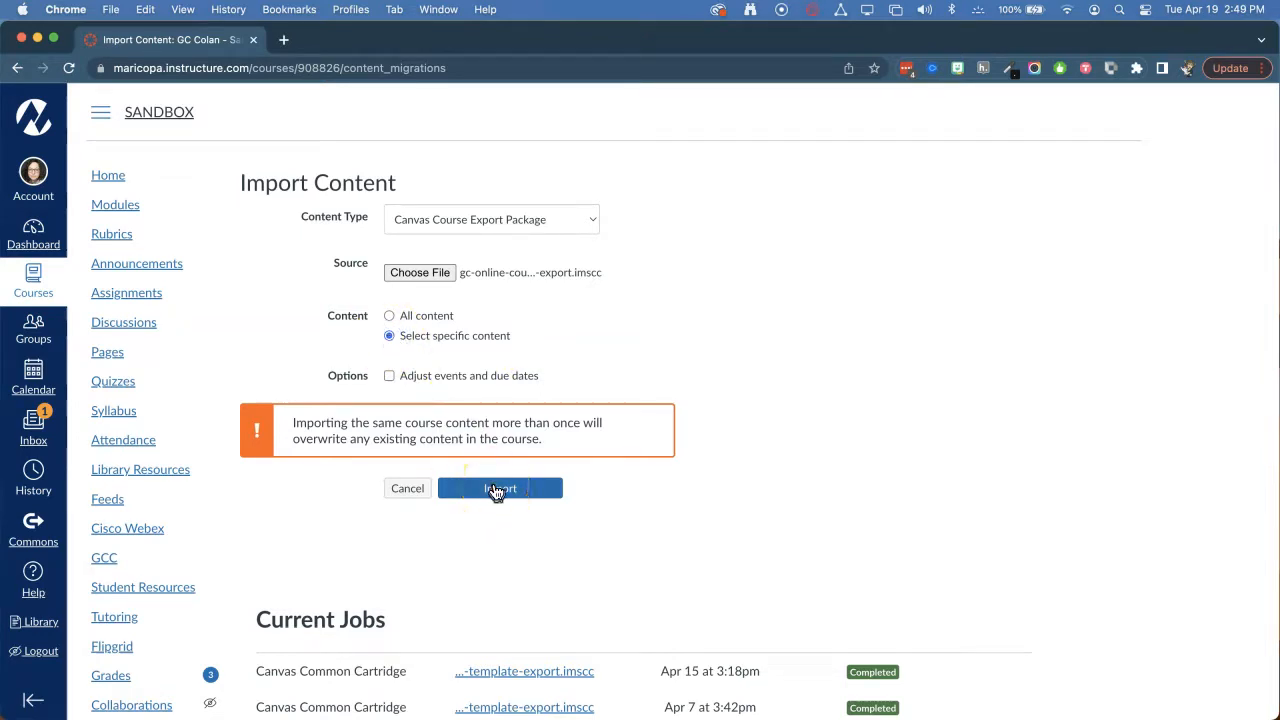
left_click(500, 488)
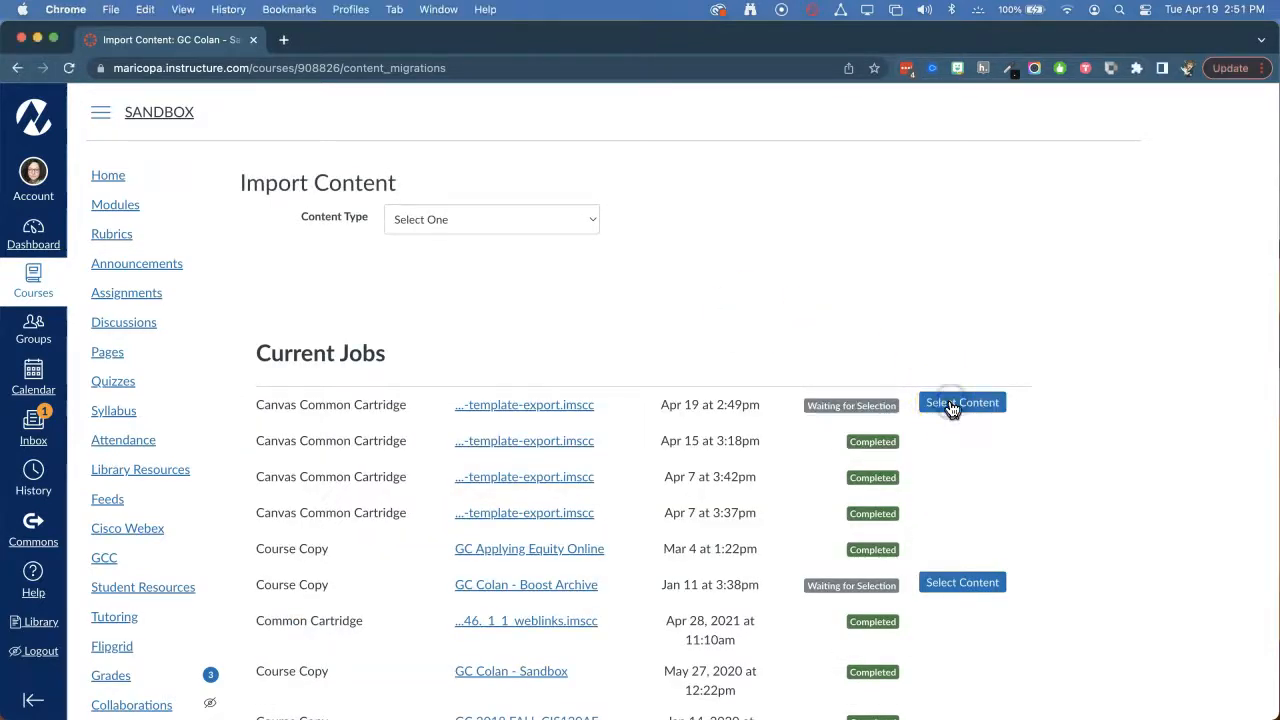
Select the assignment and Discussion 1 for import, run it, then go to the course Assignments
left_click(960, 402)
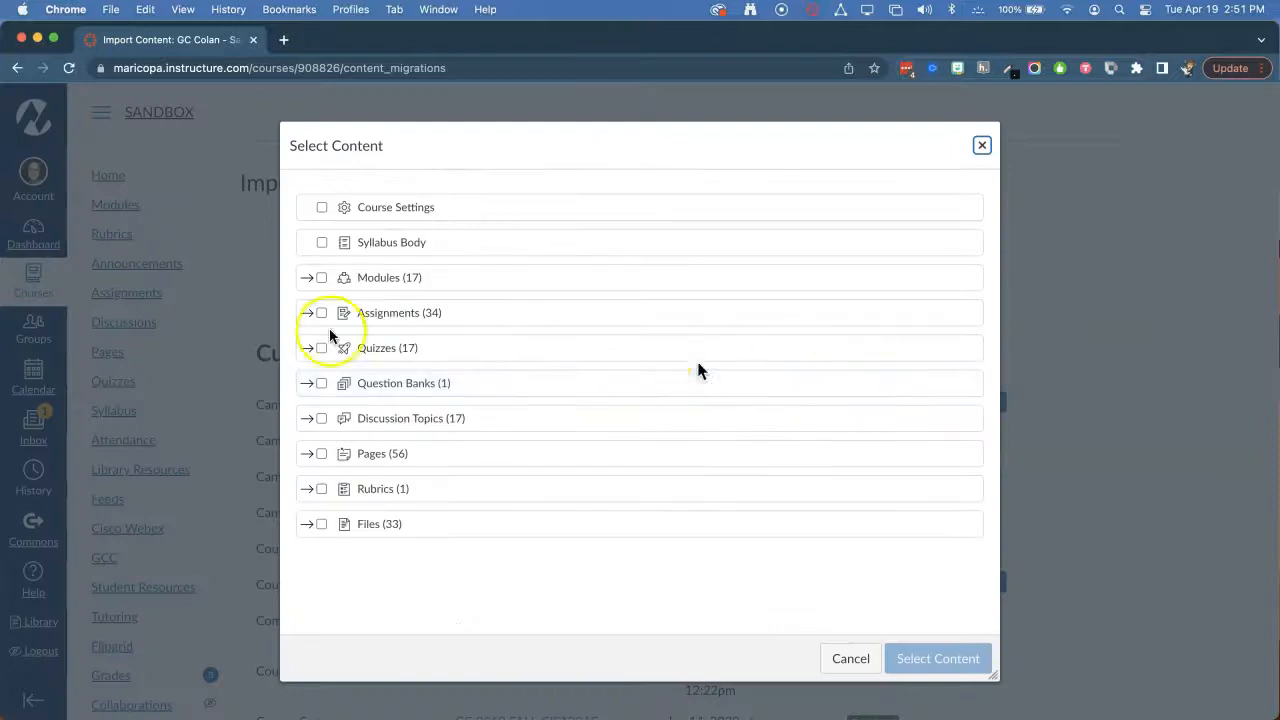
left_click(308, 312)
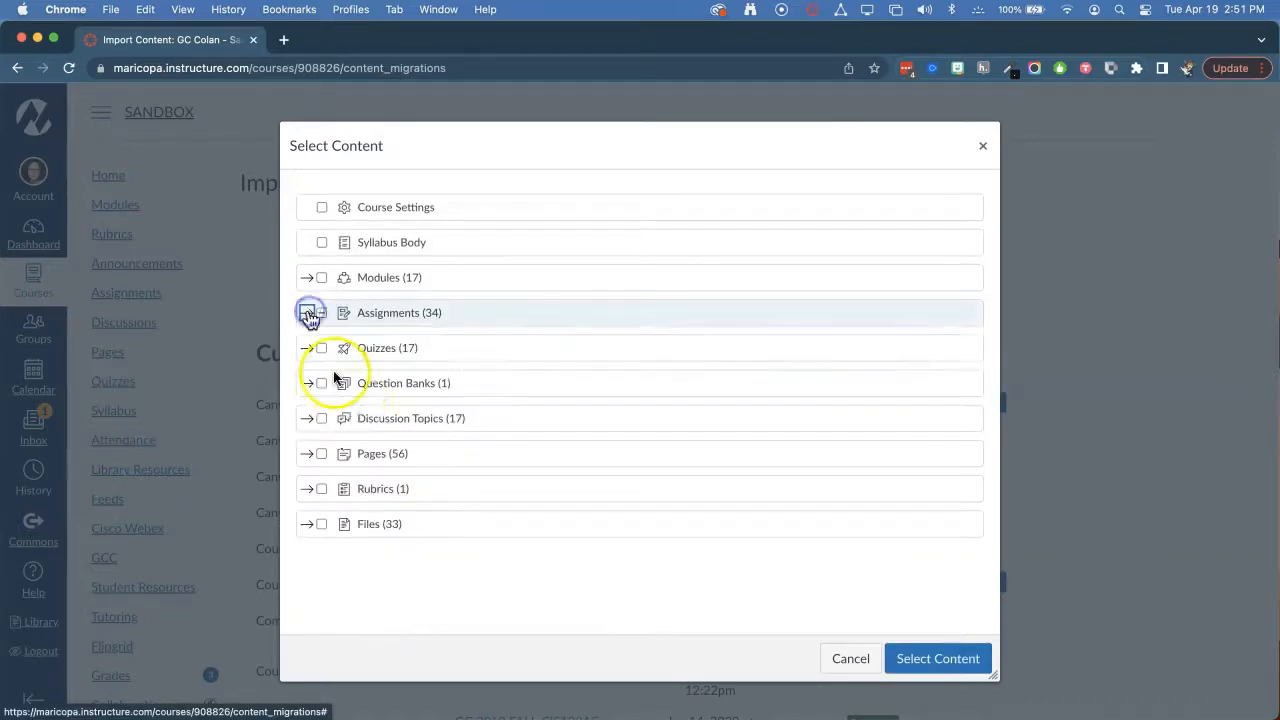
left_click(308, 418)
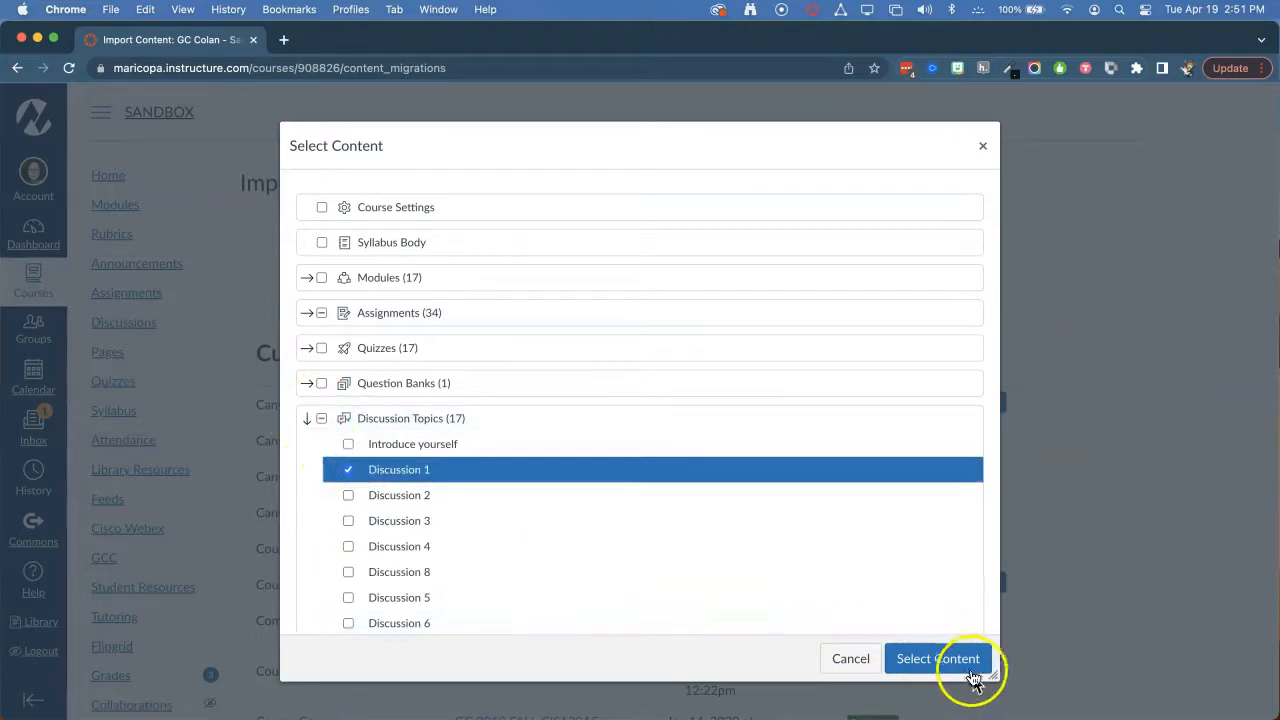
left_click(936, 658)
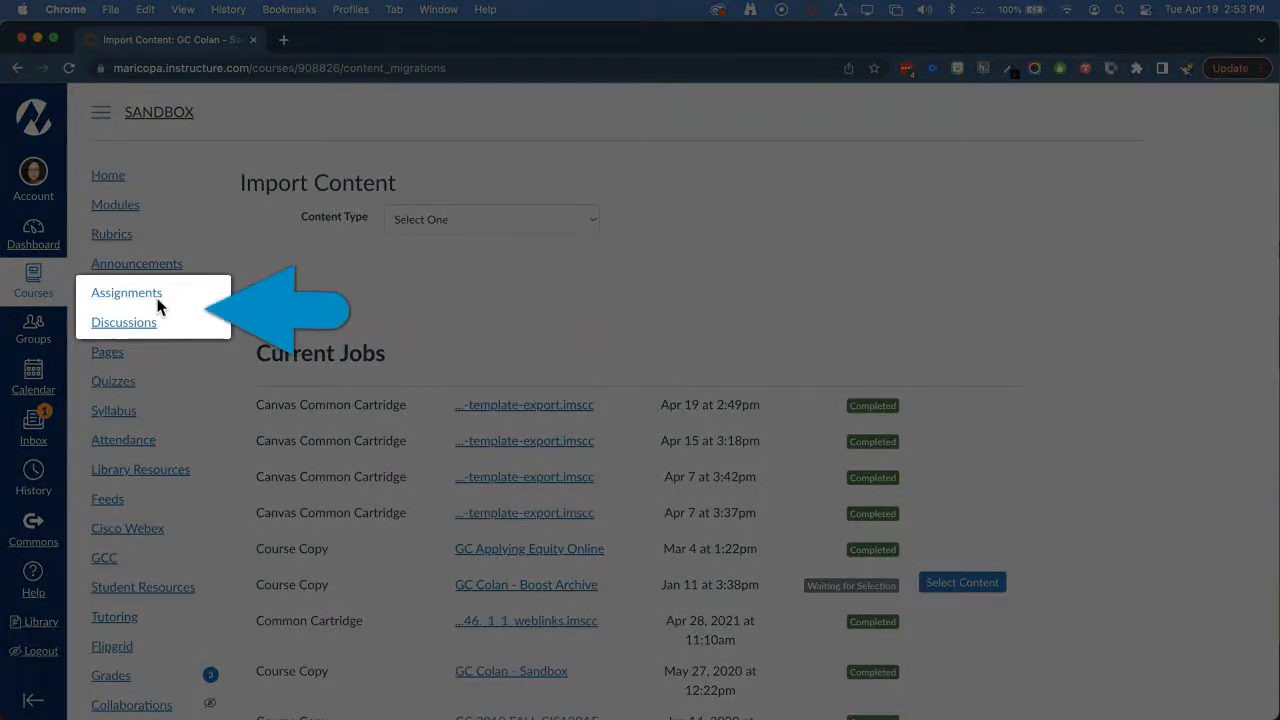
mouse_move(124, 322)
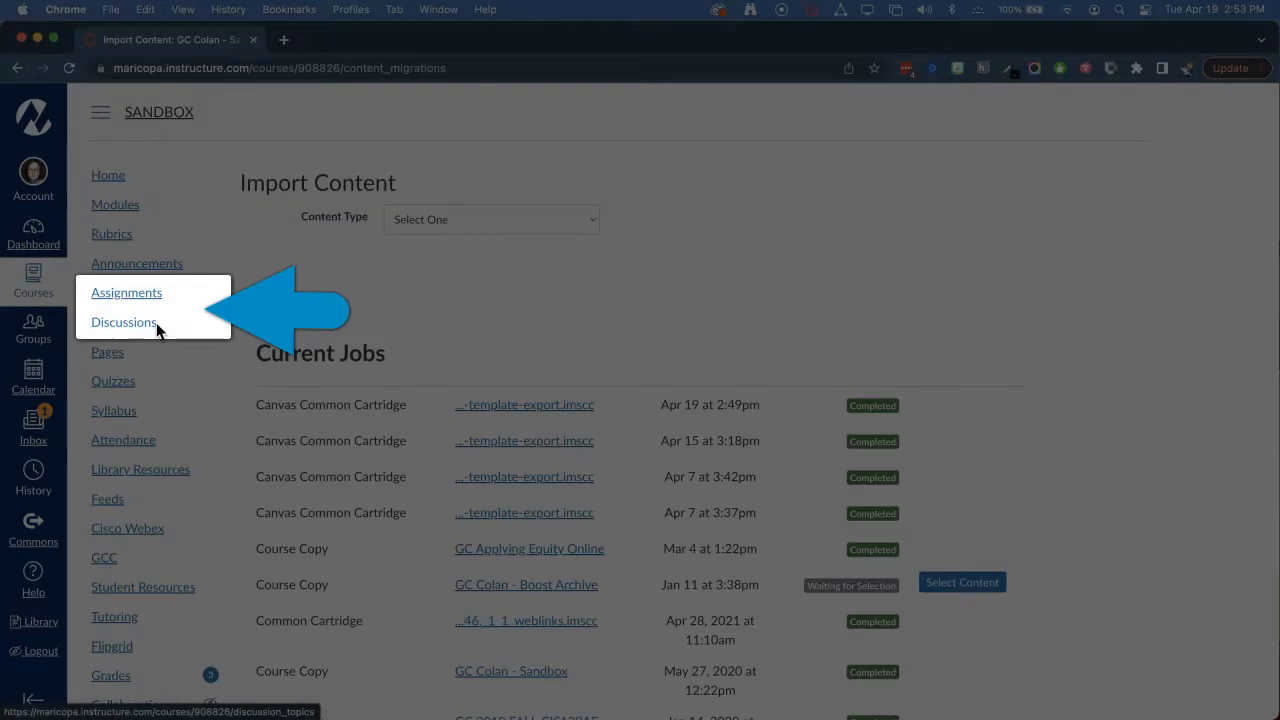
left_click(126, 292)
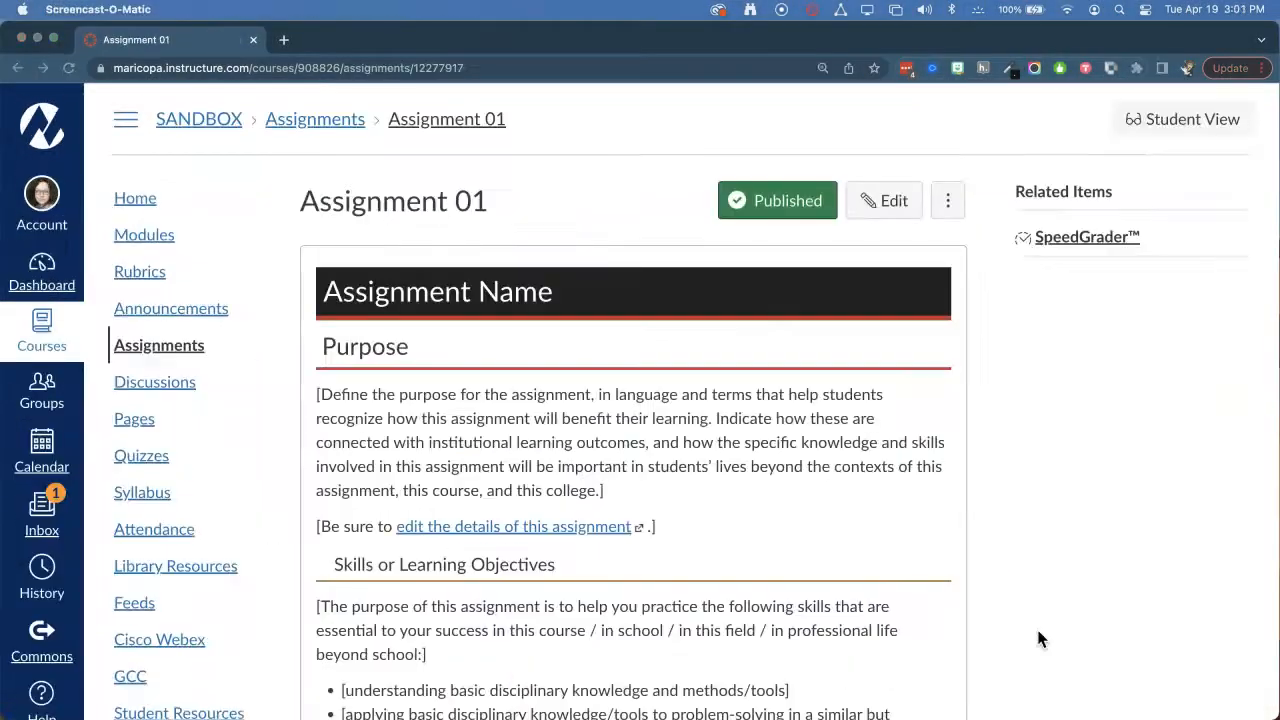
Scroll through Assignment 01's Purpose, Skills, Knowledge, Task and Criteria for Success sections
scroll("down", 3)
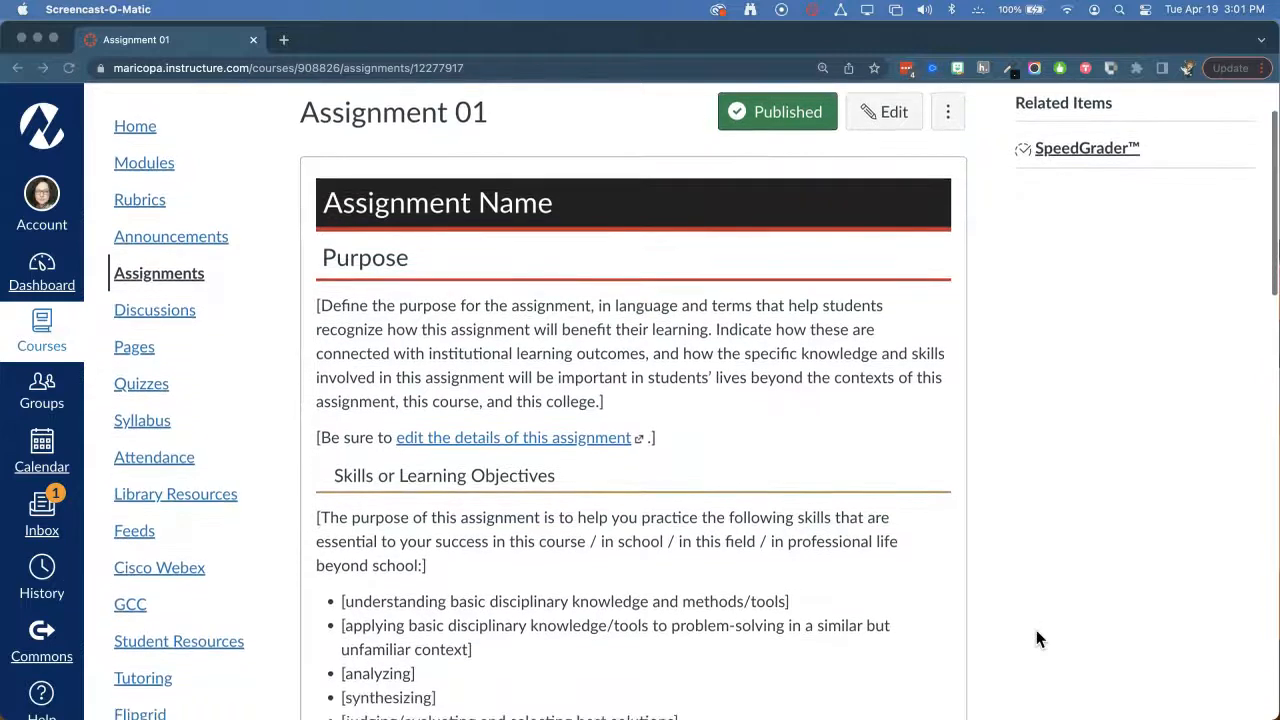
scroll("down", 3)
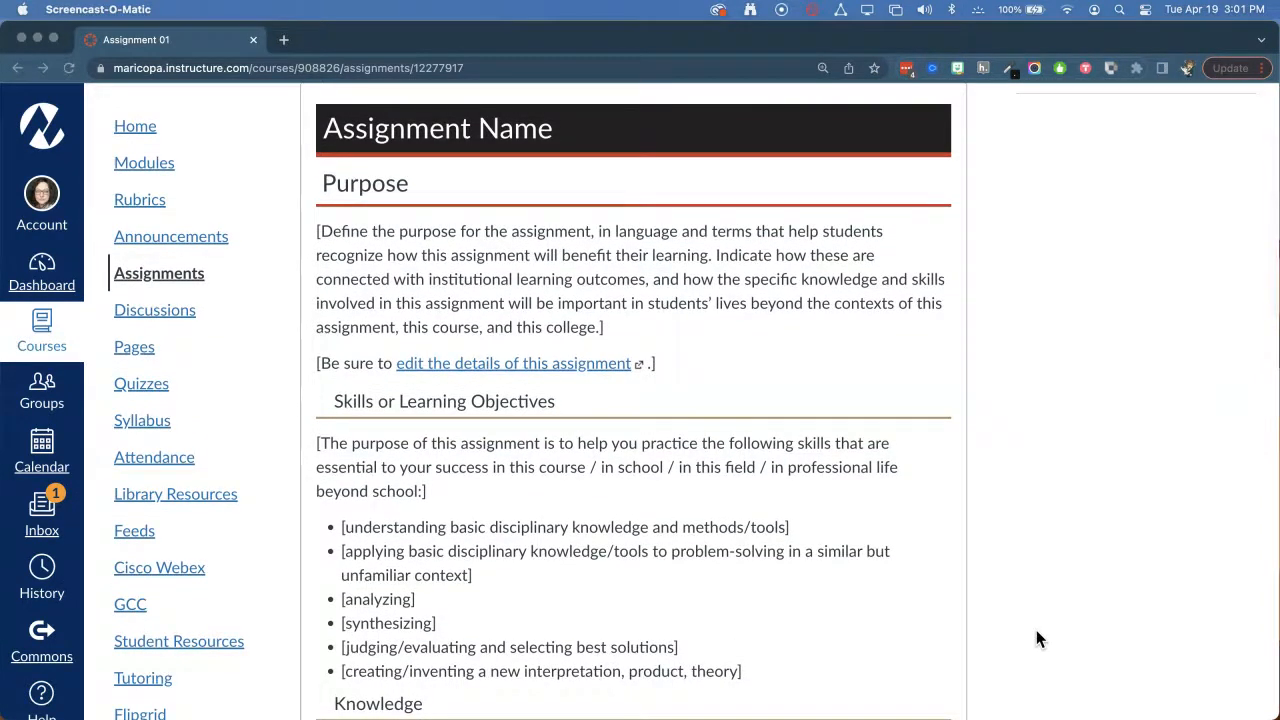
scroll("down", 3)
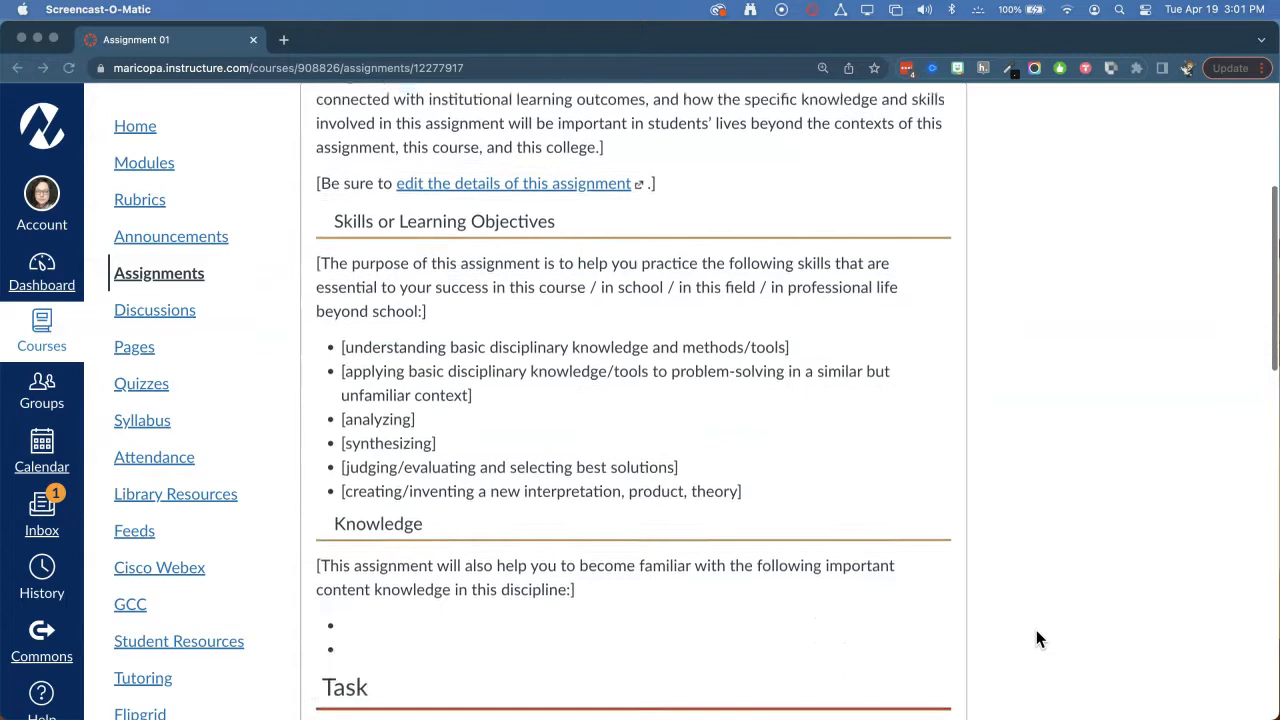
scroll("down", 3)
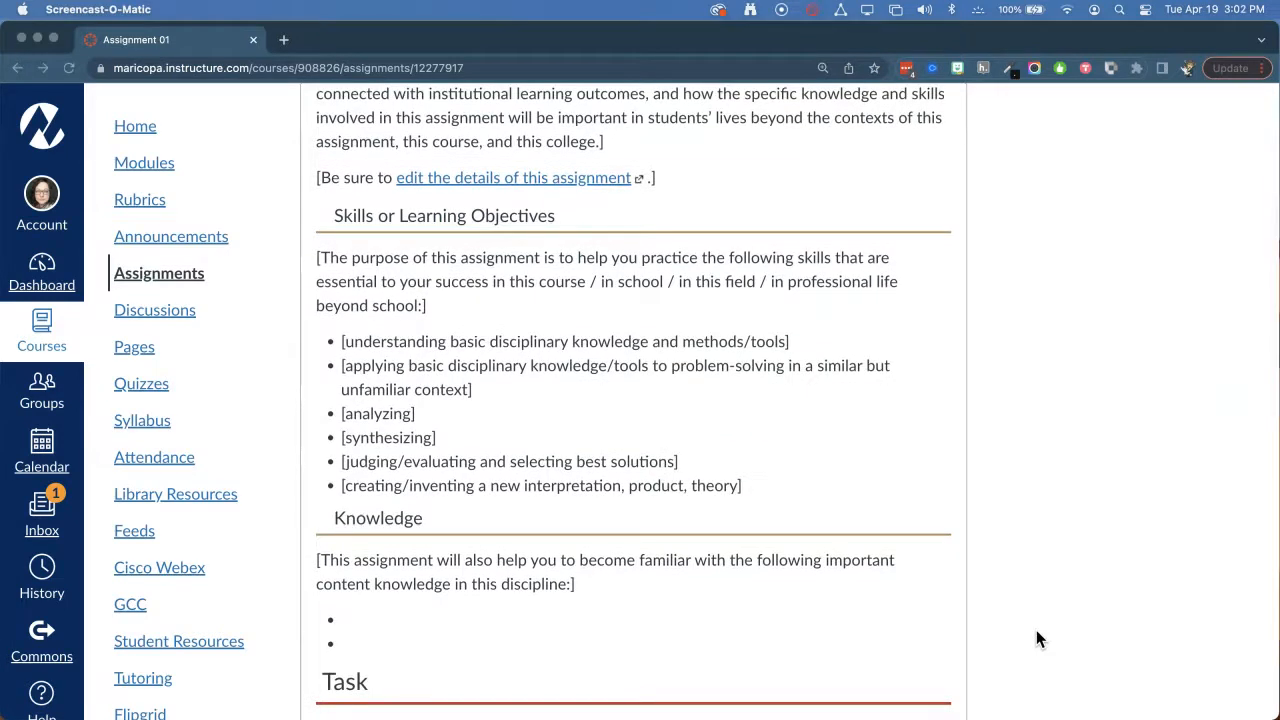
scroll("down", 3)
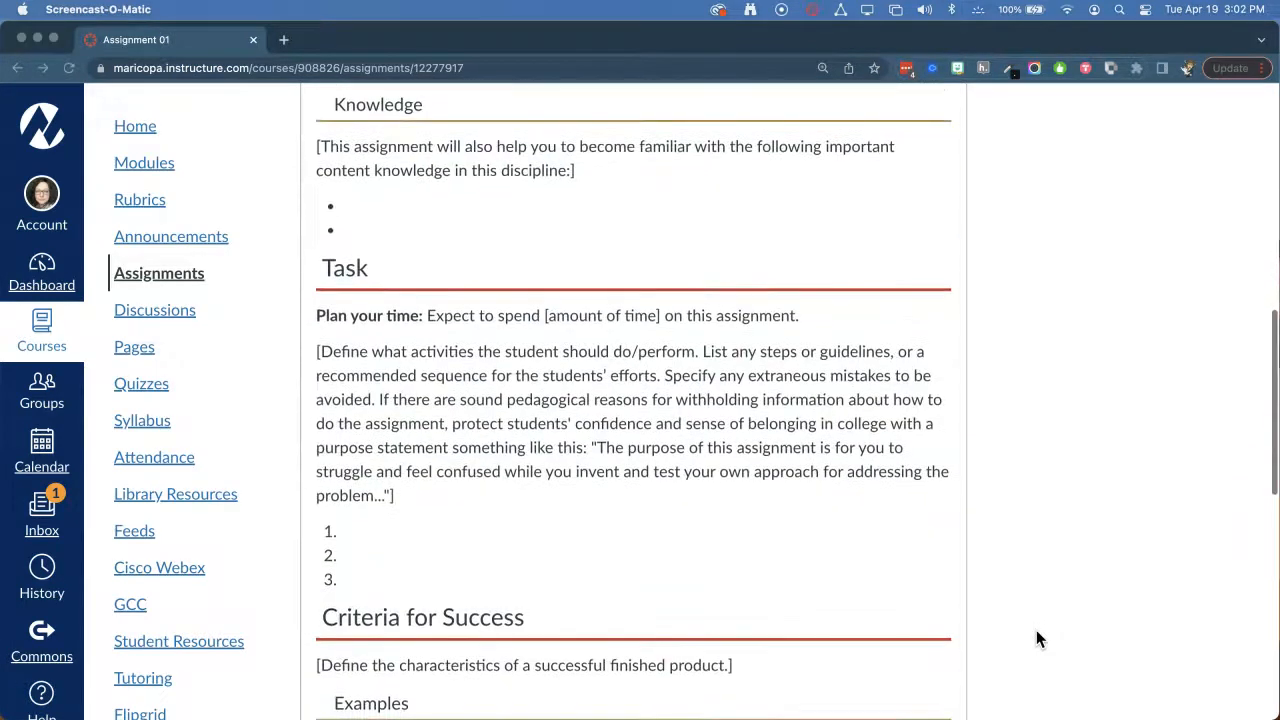
scroll("down", 3)
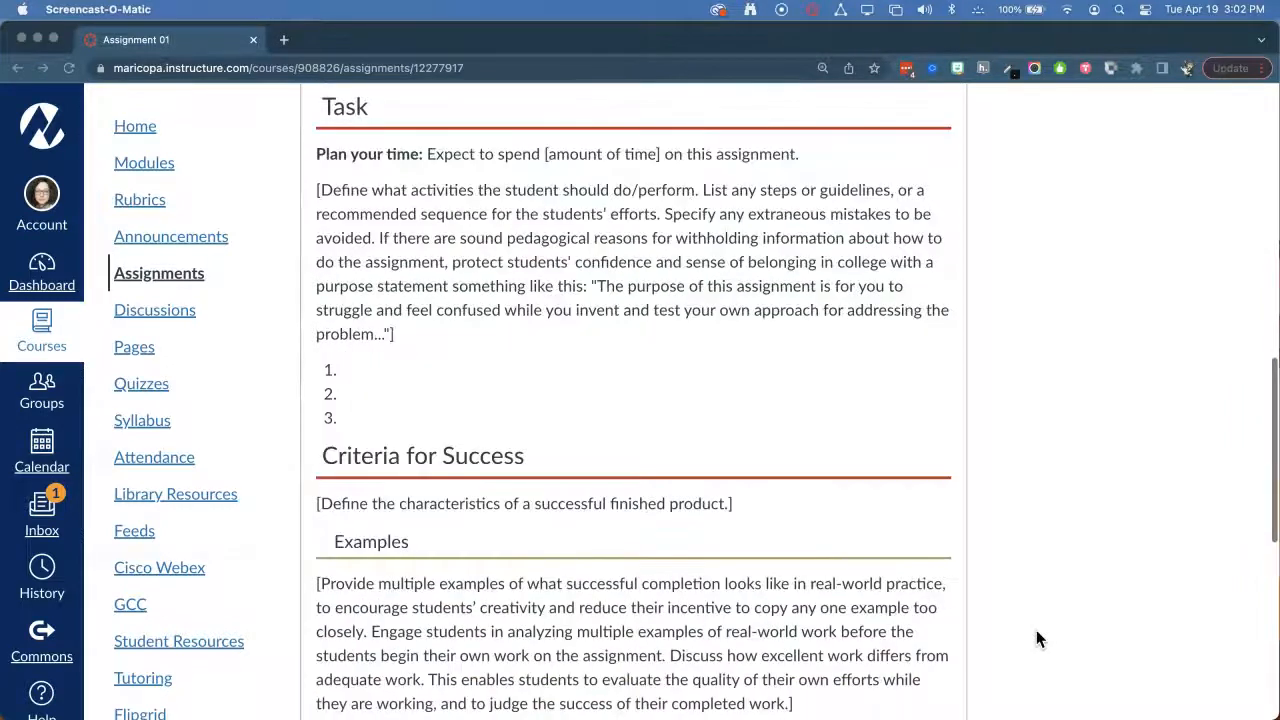
scroll("down", 3)
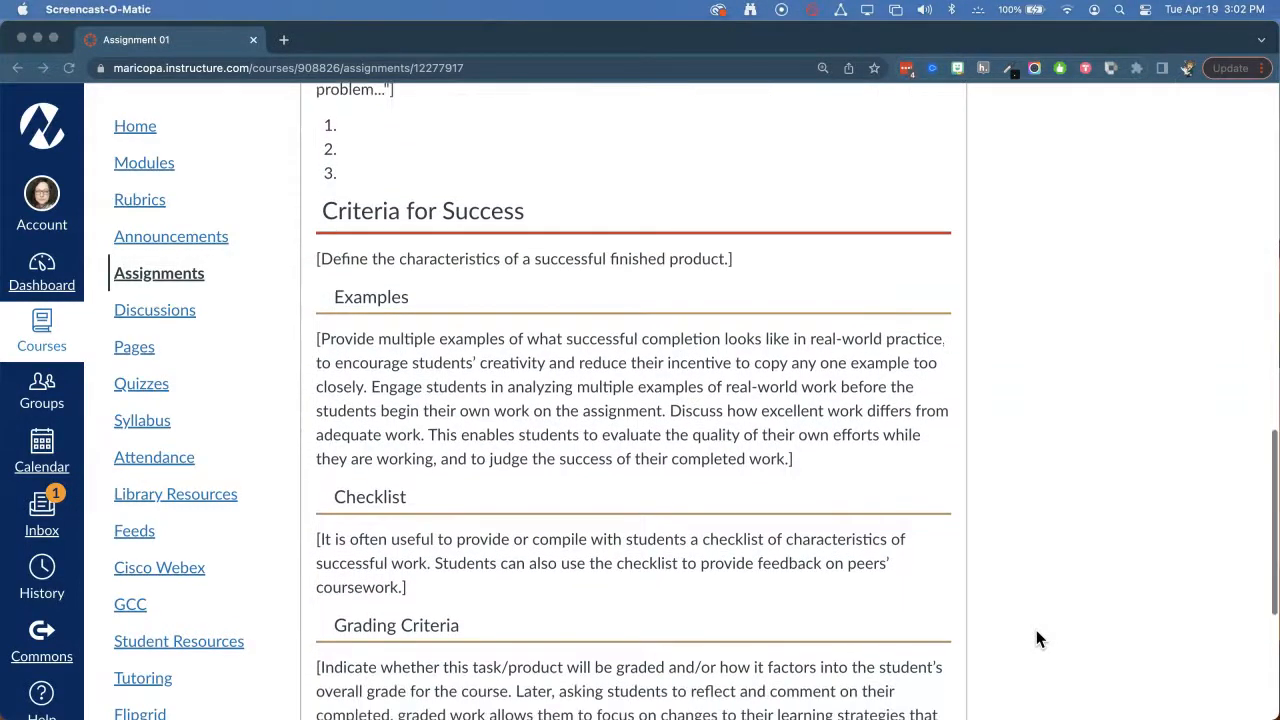
scroll("down", 3)
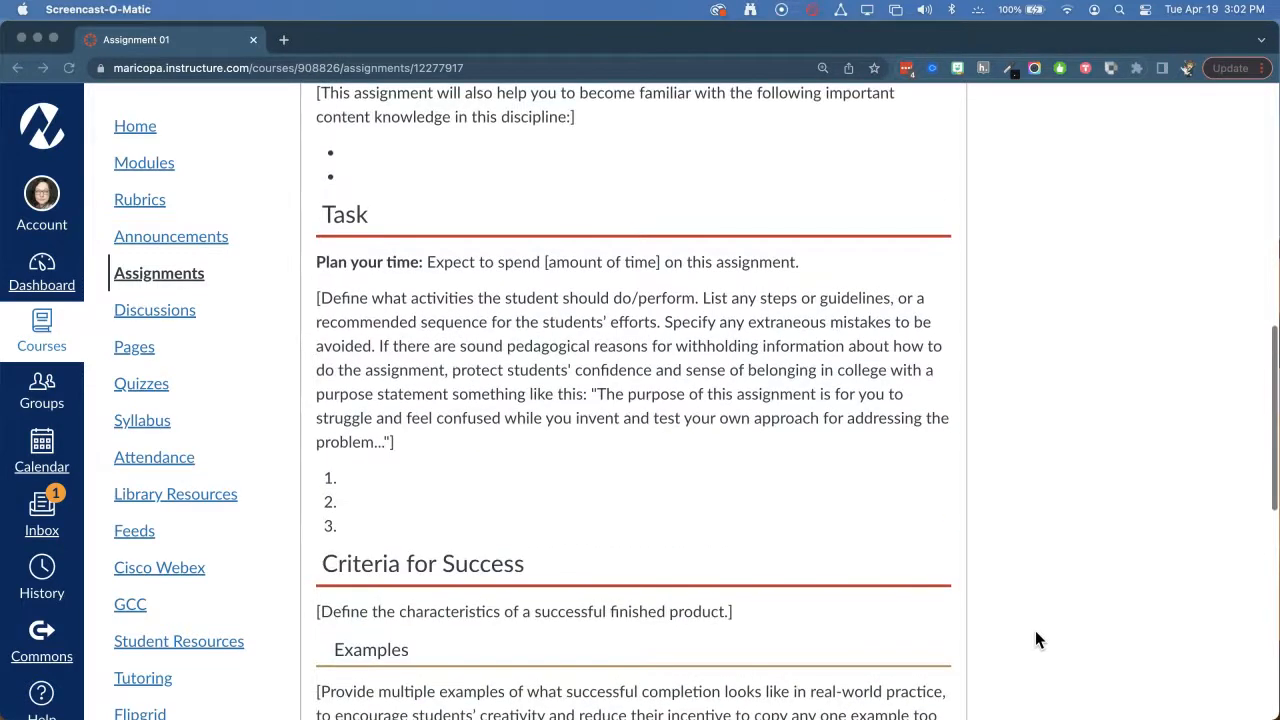
mouse_move(996, 612)
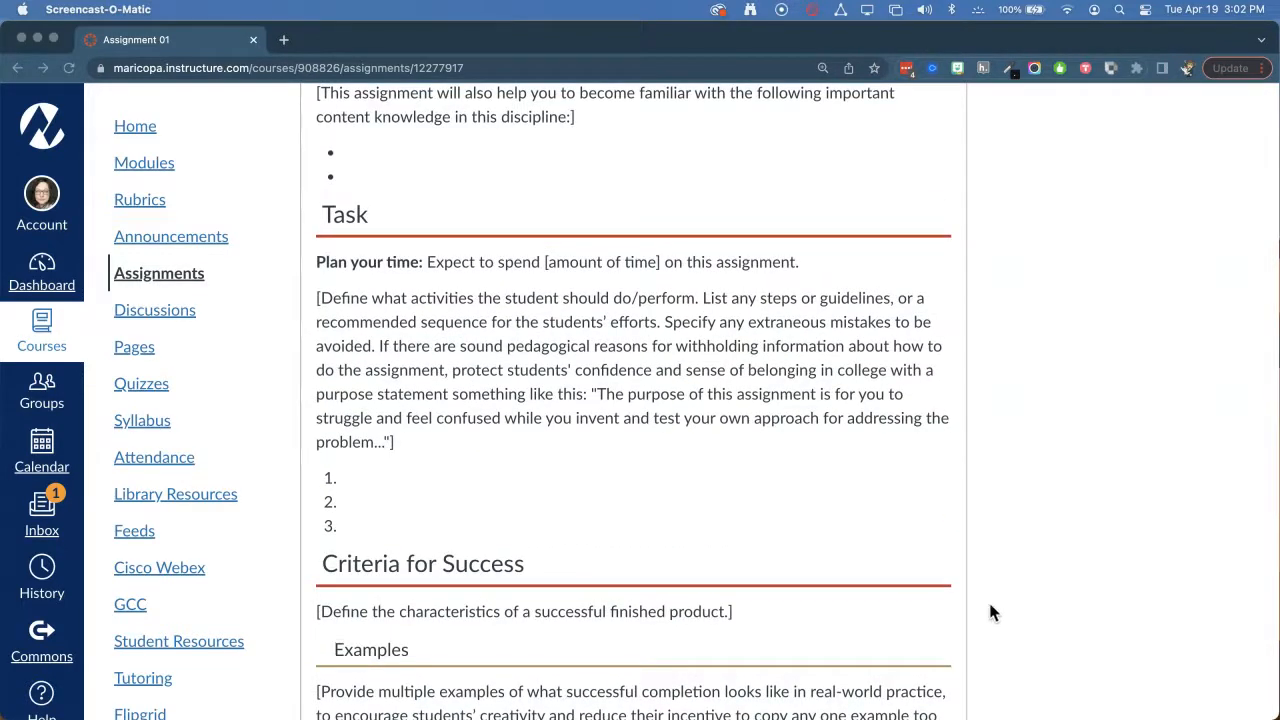
mouse_move(742, 508)
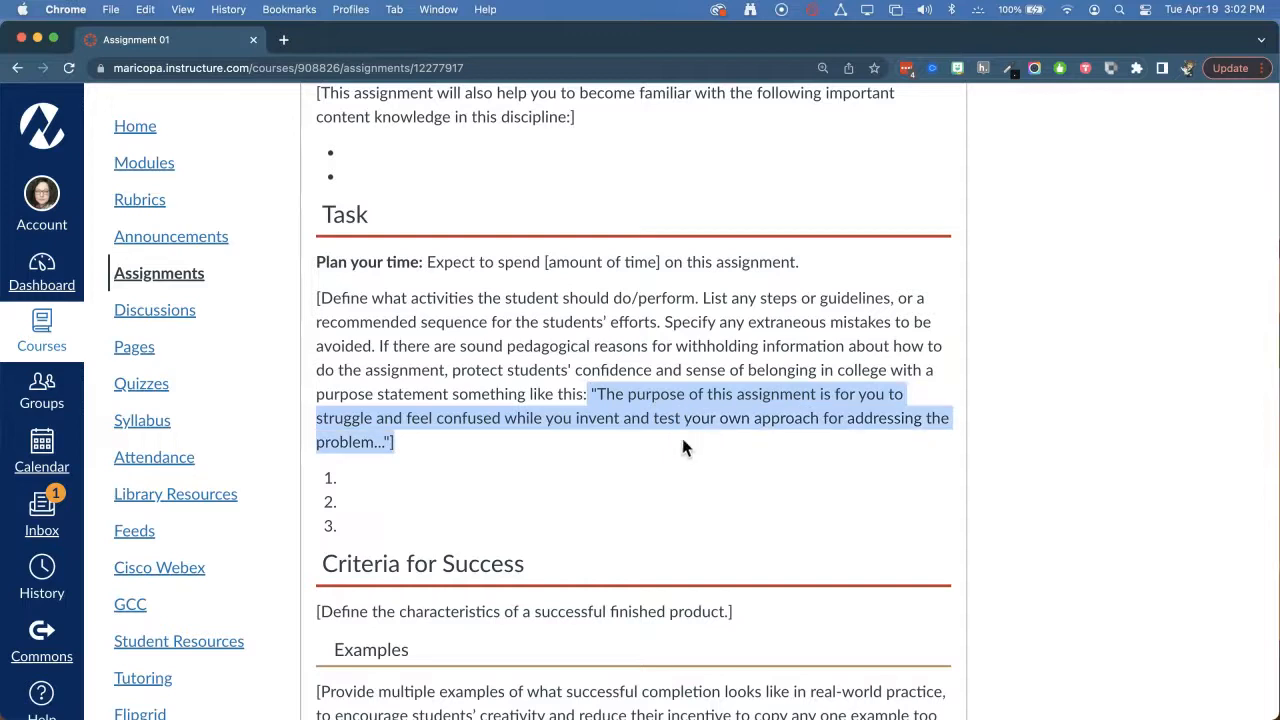
mouse_move(690, 508)
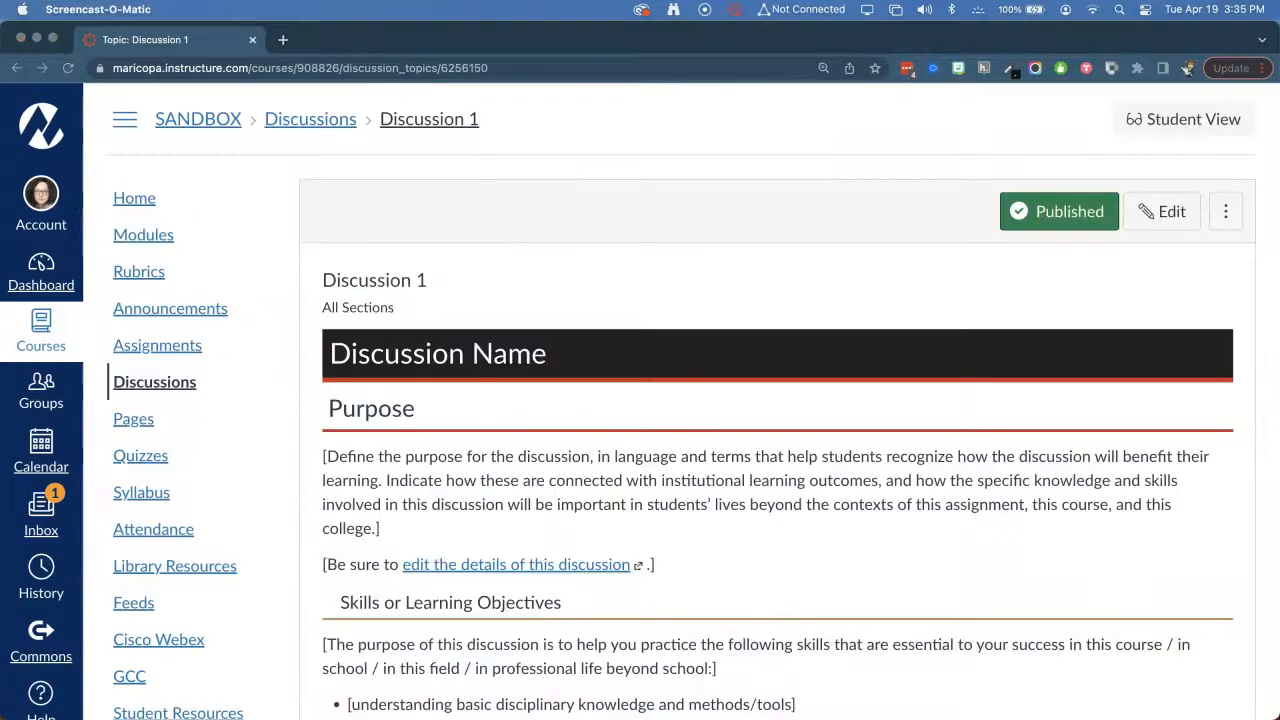
scroll("down", 3)
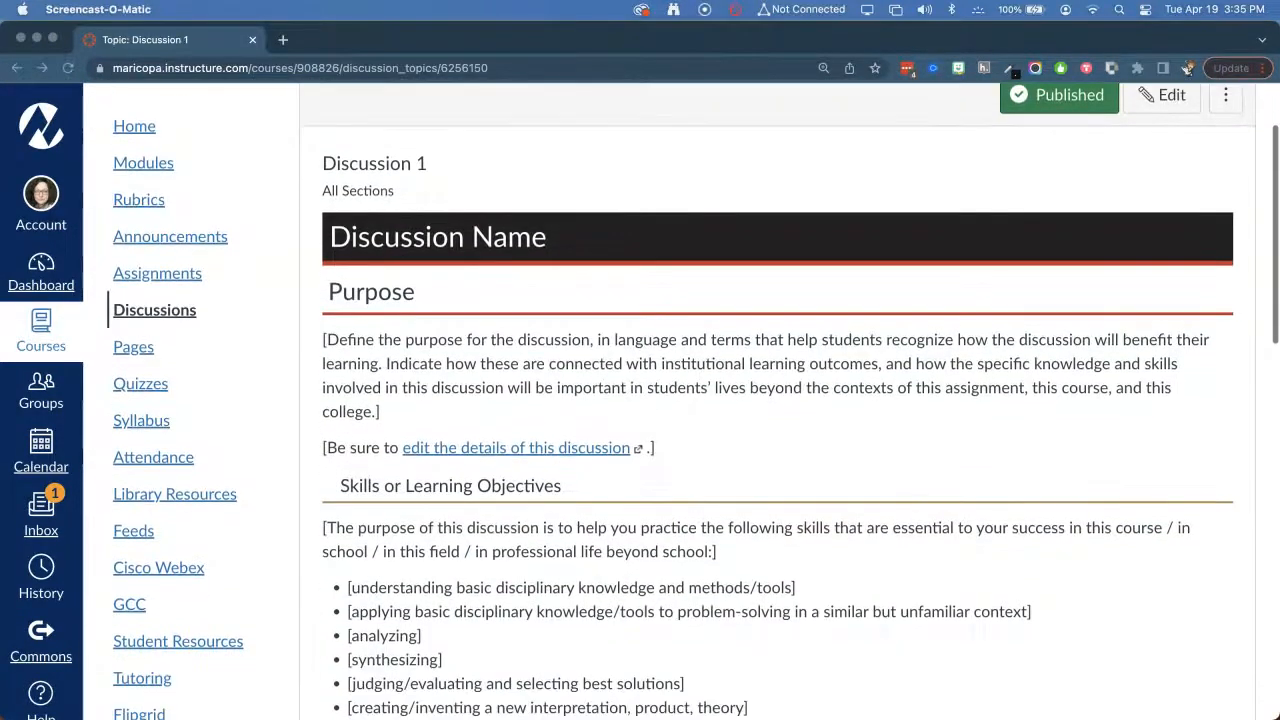
scroll("down", 3)
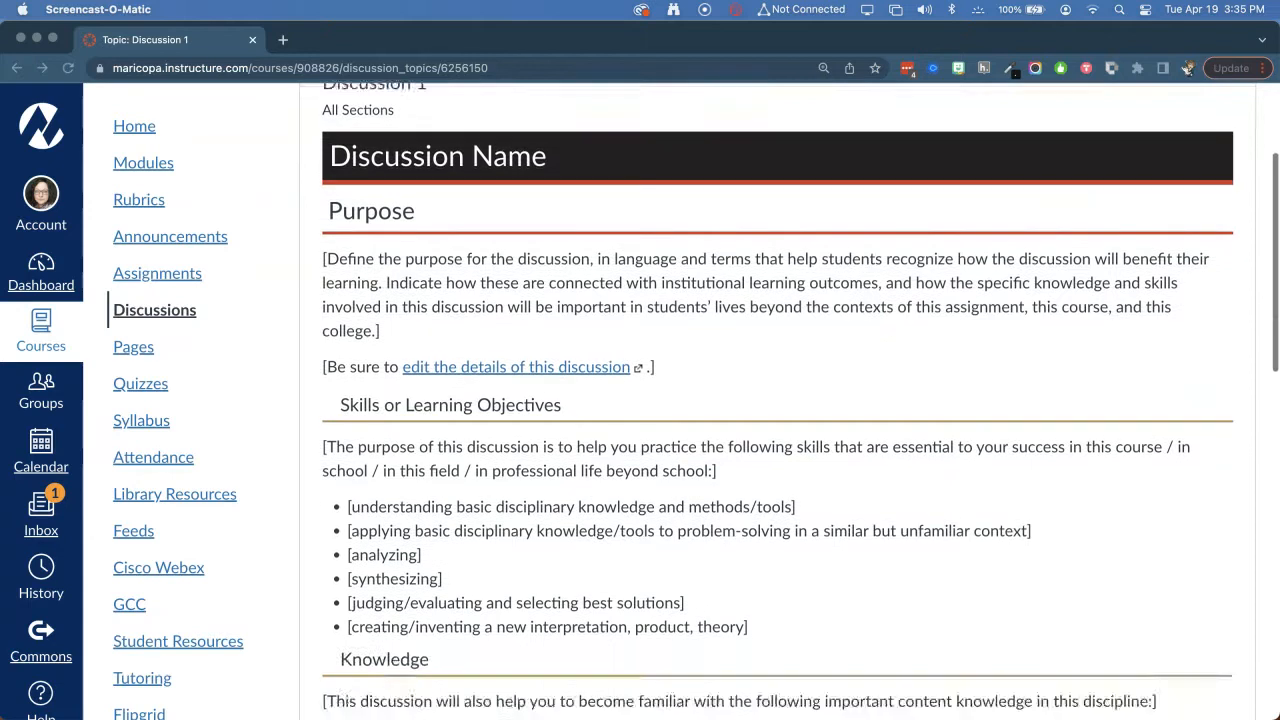
scroll("down", 3)
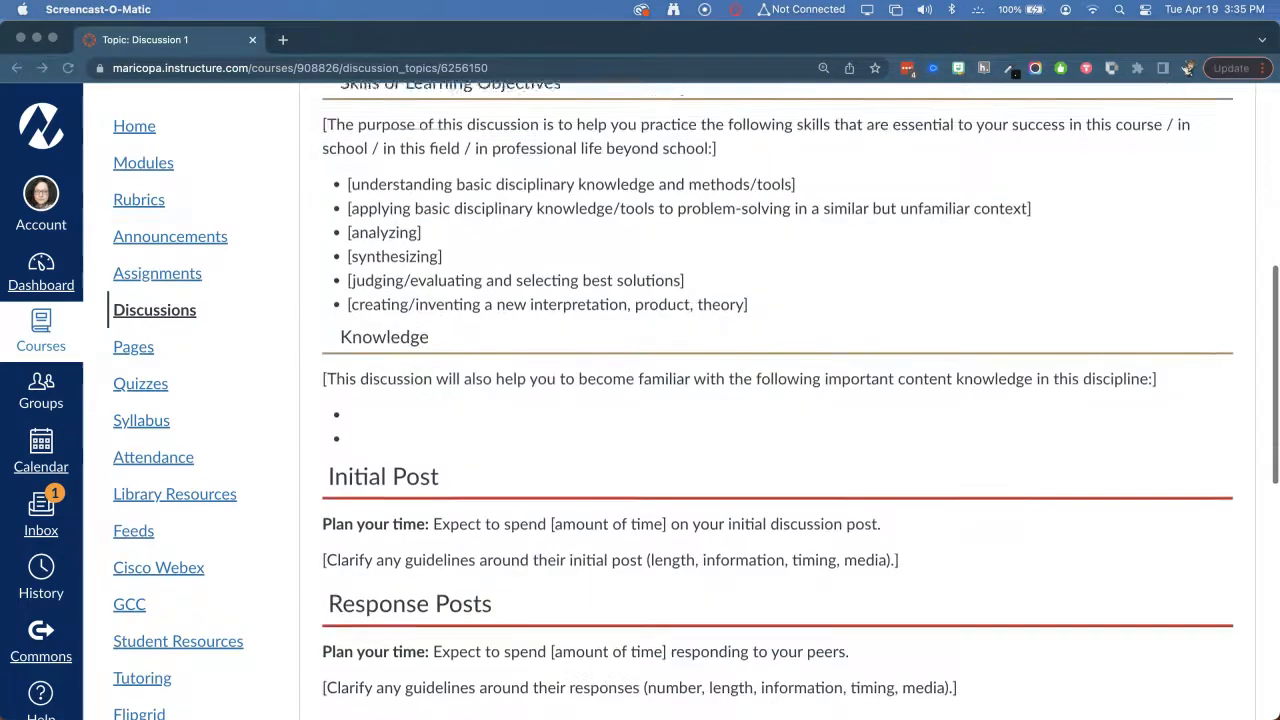
scroll("down", 3)
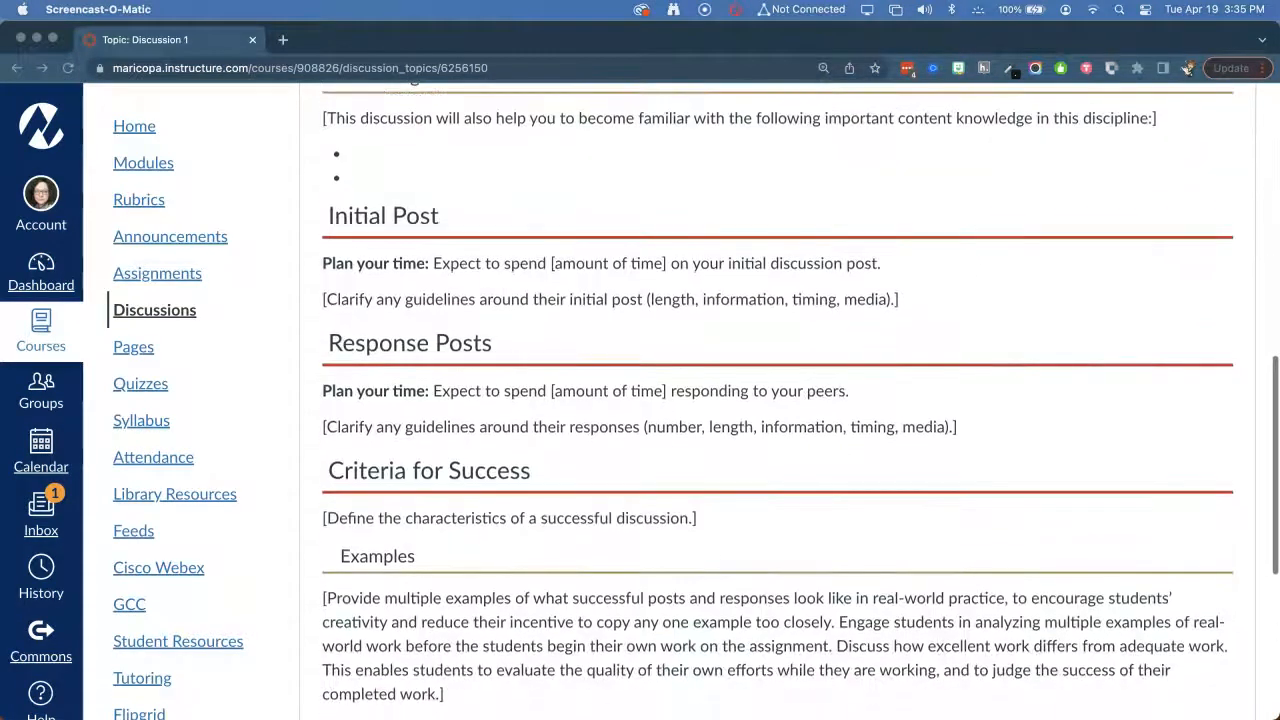